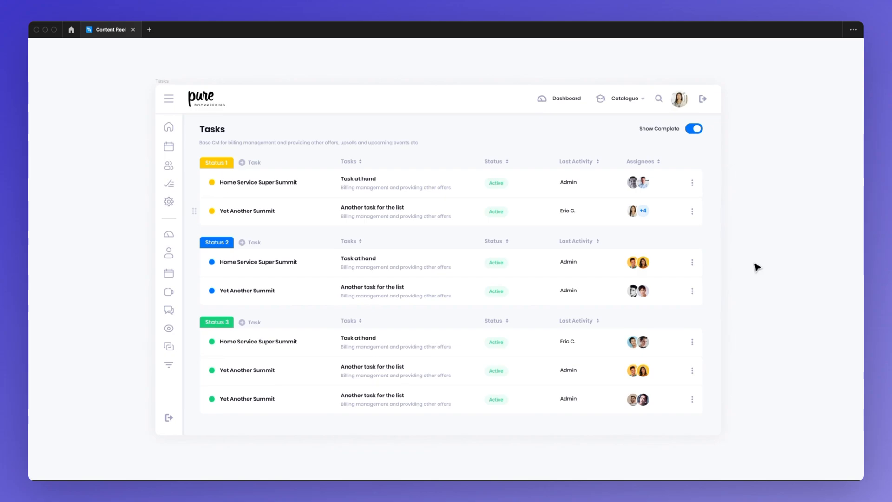
pyautogui.moveTo(754, 268)
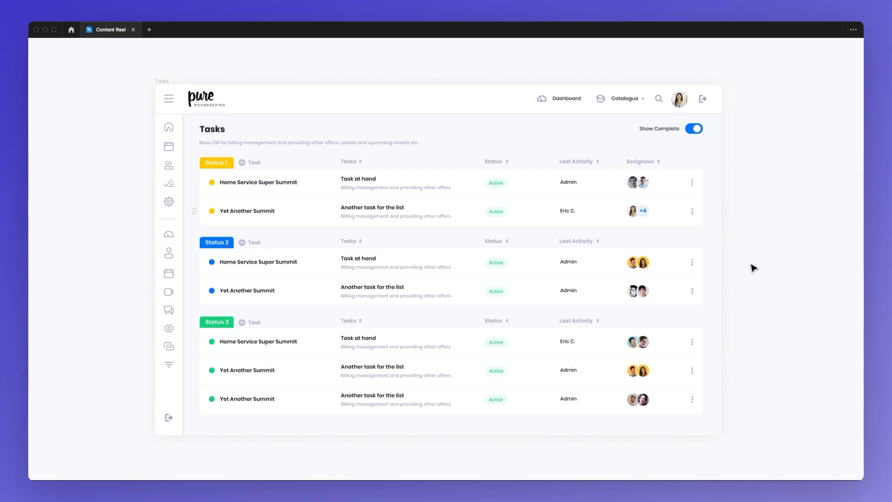
pyautogui.moveTo(645, 263)
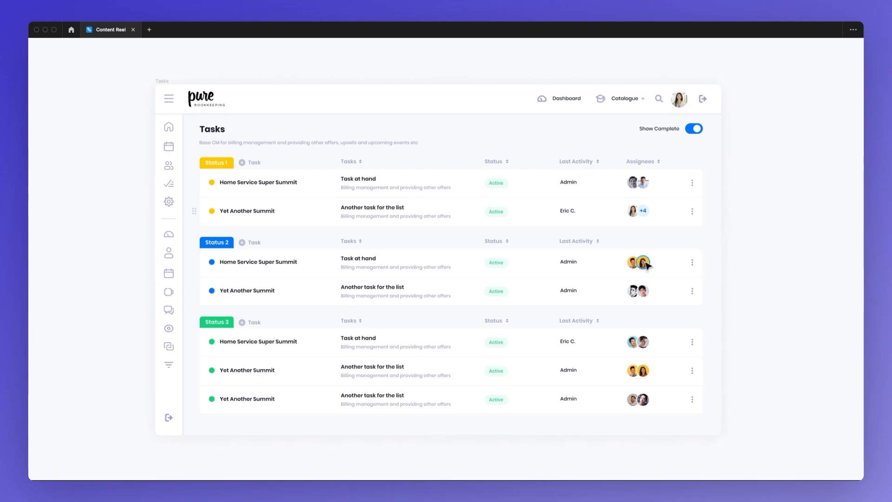
pyautogui.moveTo(620, 244)
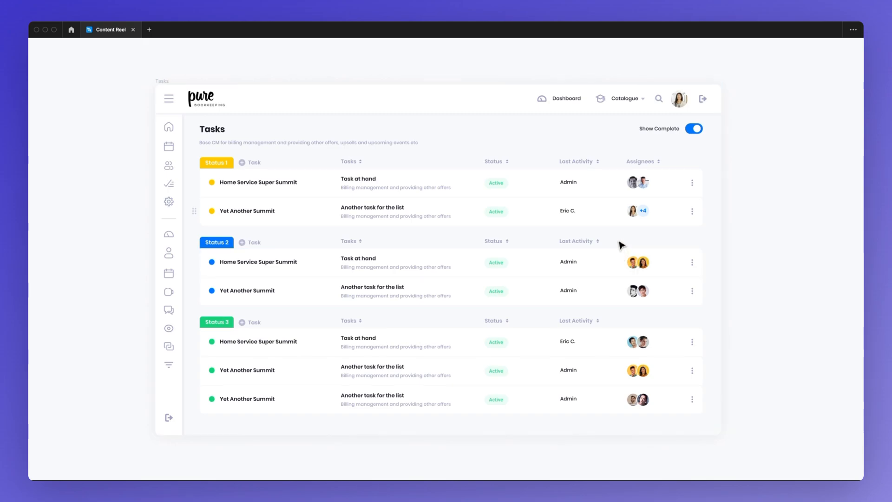
# Find Content Reel by searching 'content reel' in the plugin manager and run it.
pyautogui.press('cmd+.')
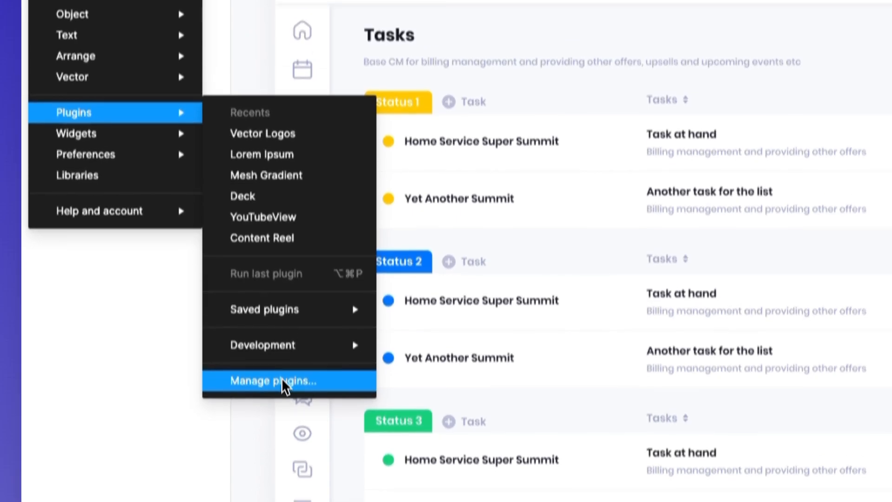
pyautogui.click(273, 381)
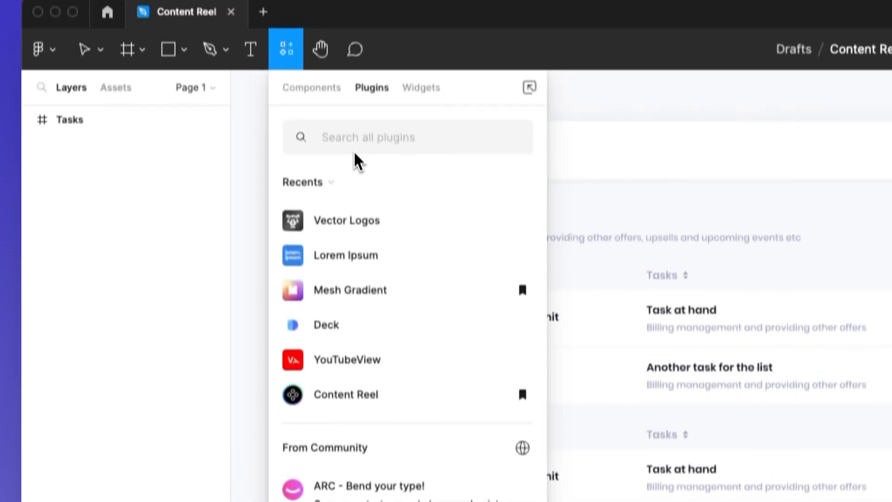
pyautogui.write('content')
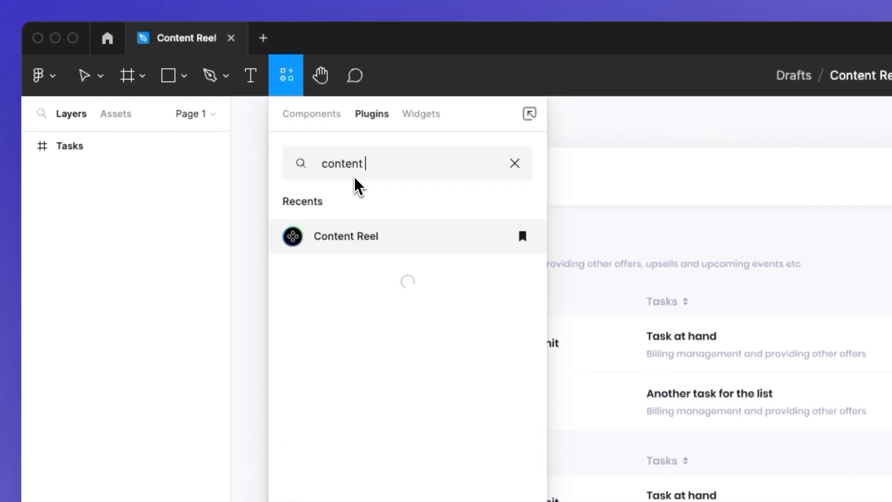
pyautogui.write('reel')
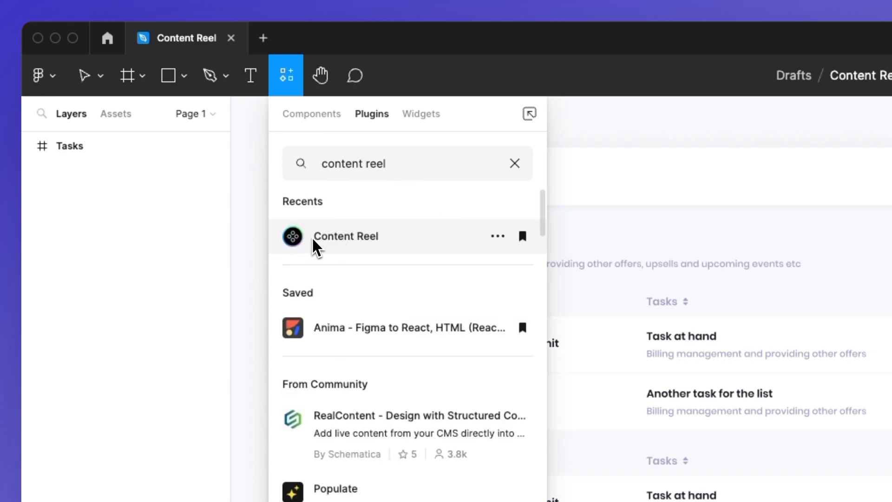
pyautogui.click(346, 236)
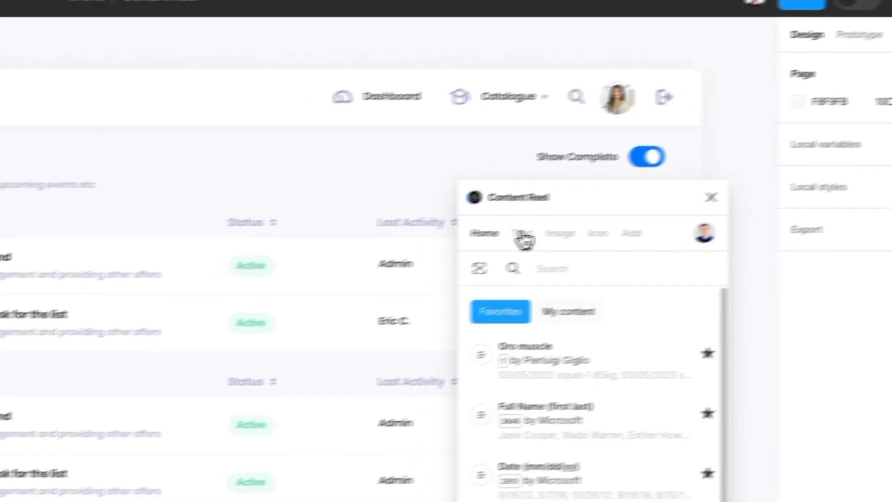
# Switch Content Reel to its Text collections listing Lorem Ipsum, Email and Full Name.
pyautogui.click(520, 233)
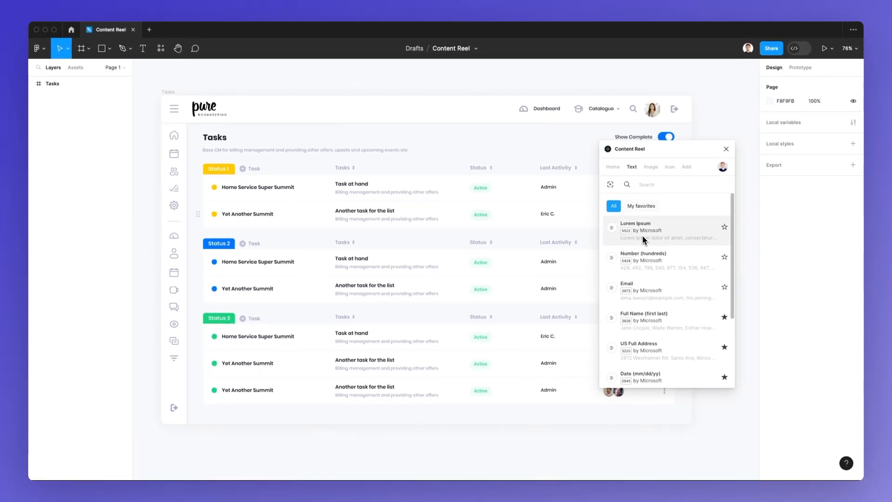
pyautogui.moveTo(646, 252)
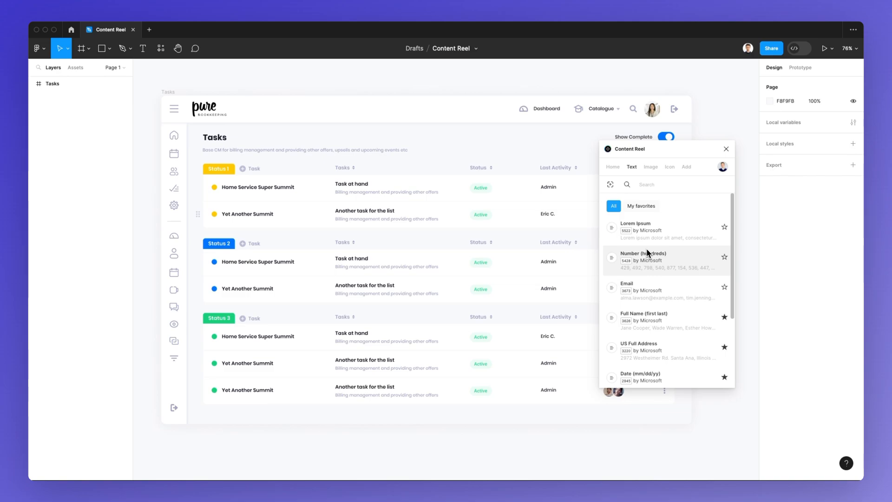
pyautogui.moveTo(360, 188)
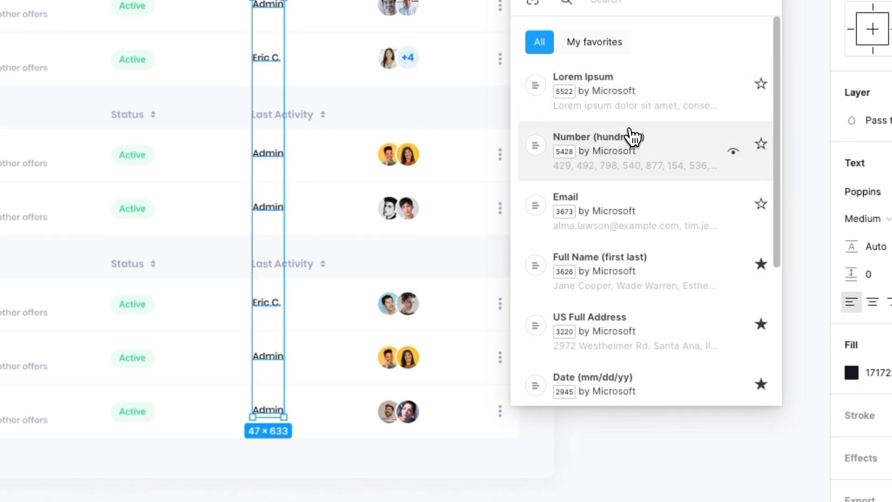
pyautogui.moveTo(625, 153)
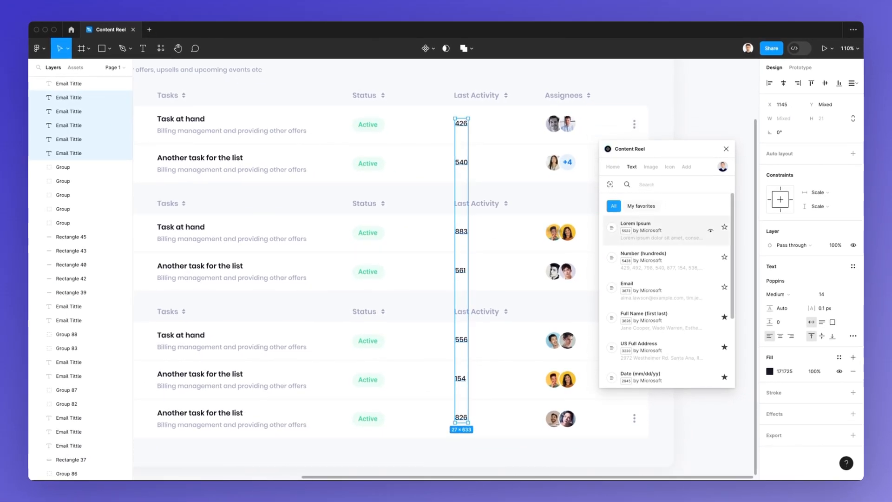
pyautogui.moveTo(641, 210)
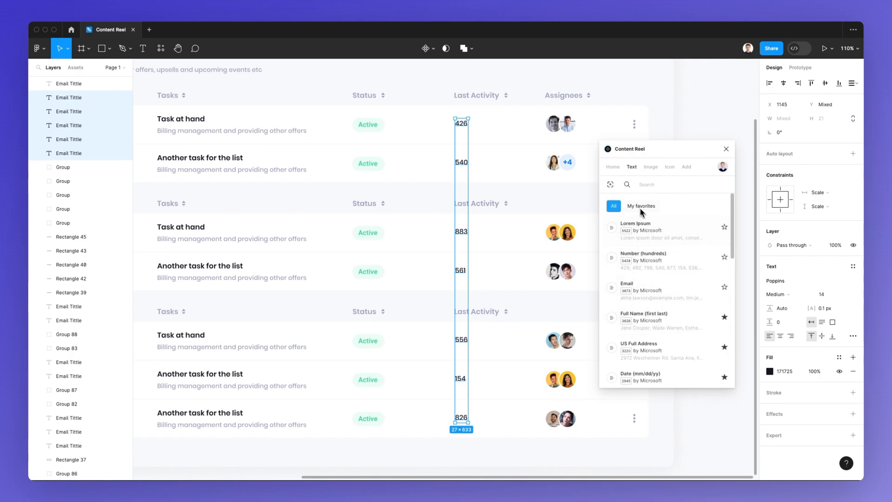
# Search 'number' in Content Reel and browse the number collections for Last Activity values.
pyautogui.write('number')
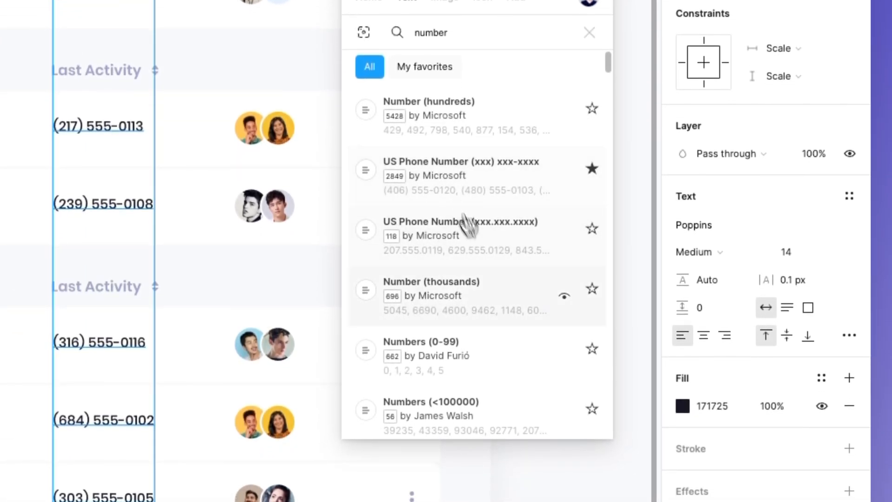
pyautogui.scroll(-3)
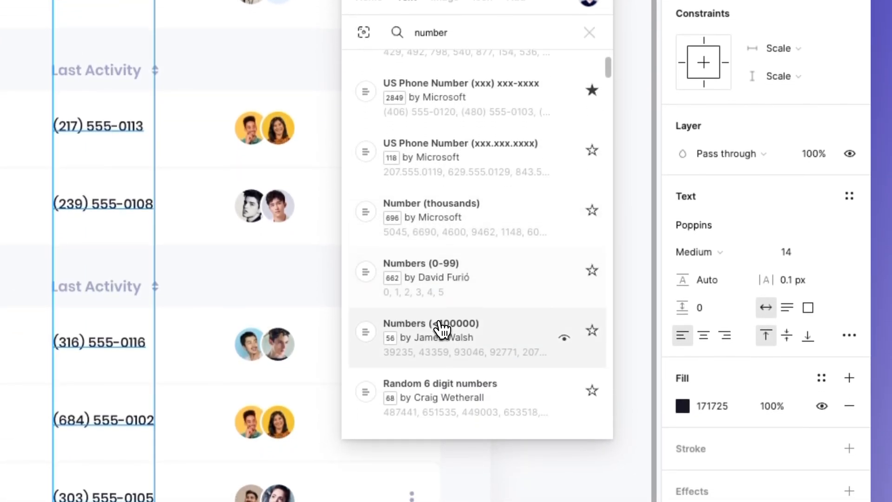
pyautogui.moveTo(449, 228)
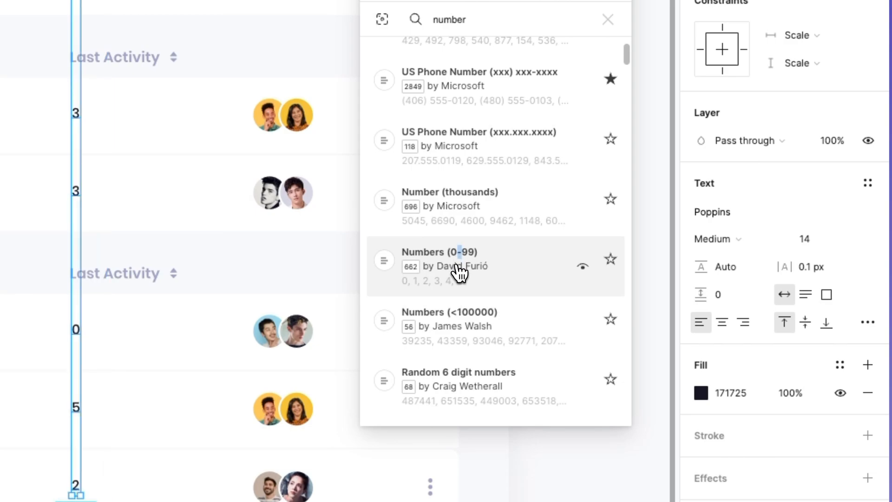
pyautogui.scroll(-3)
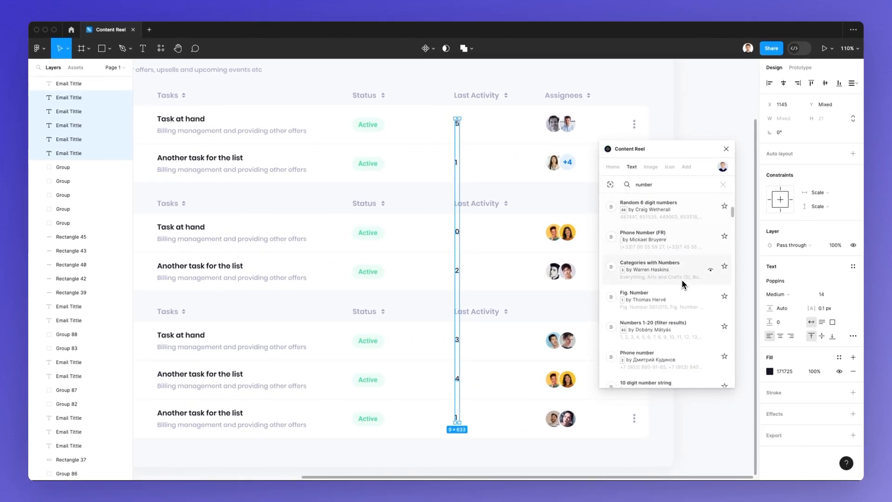
pyautogui.scroll(-3)
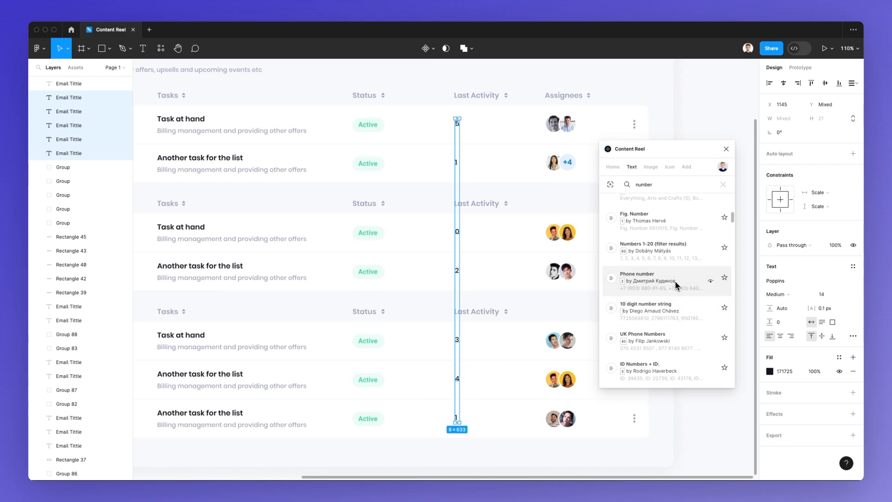
pyautogui.scroll(-3)
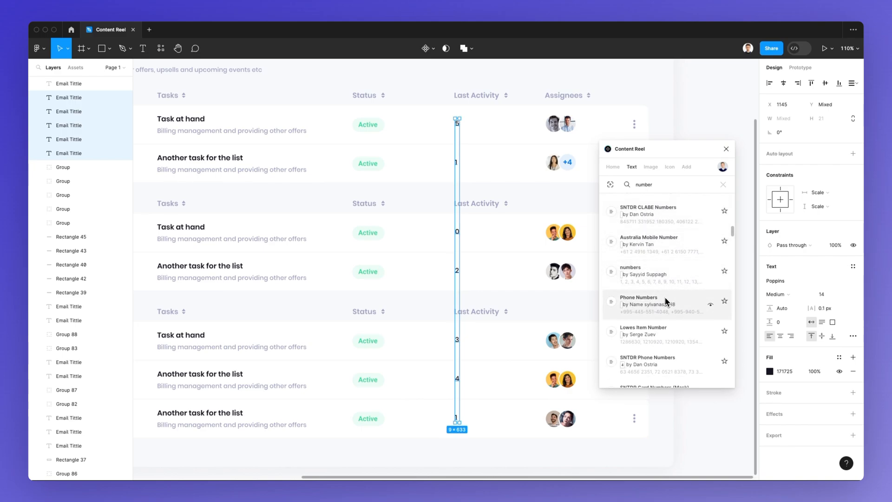
pyautogui.scroll(-3)
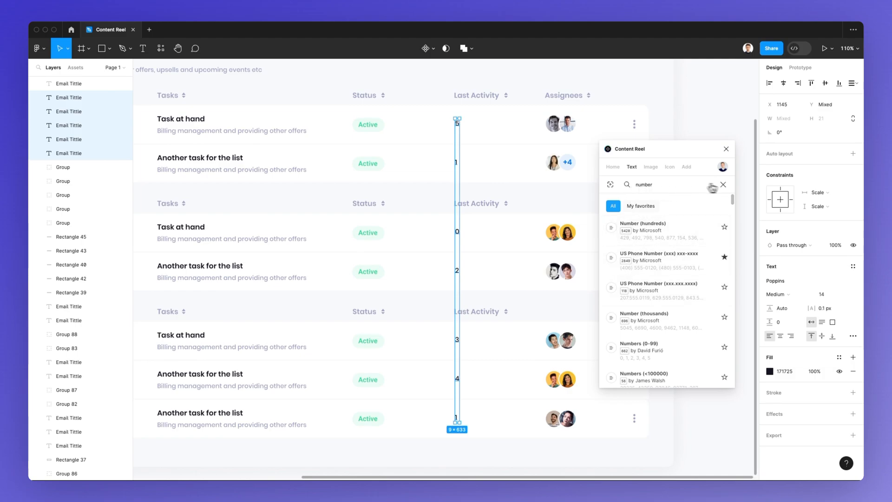
pyautogui.click(723, 184)
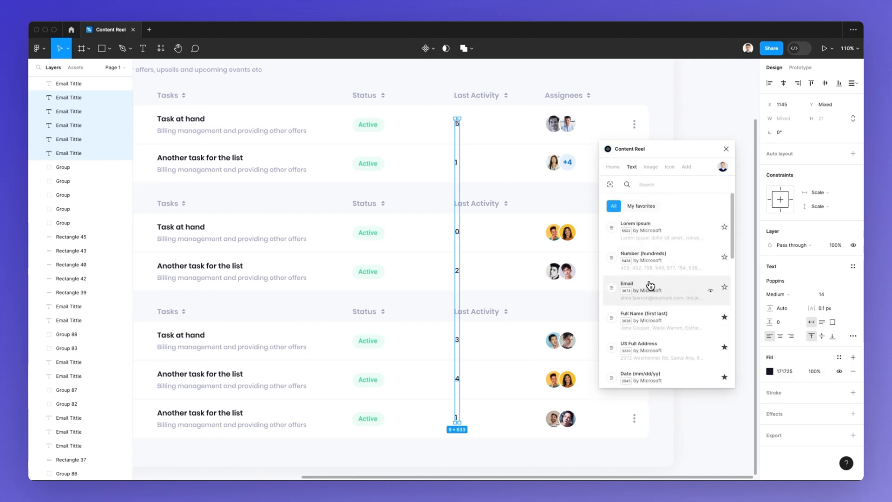
pyautogui.moveTo(675, 292)
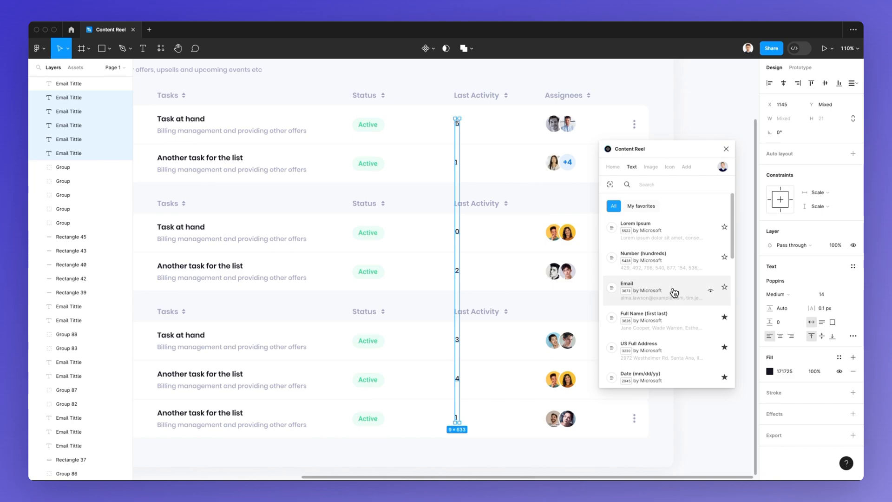
pyautogui.moveTo(644, 291)
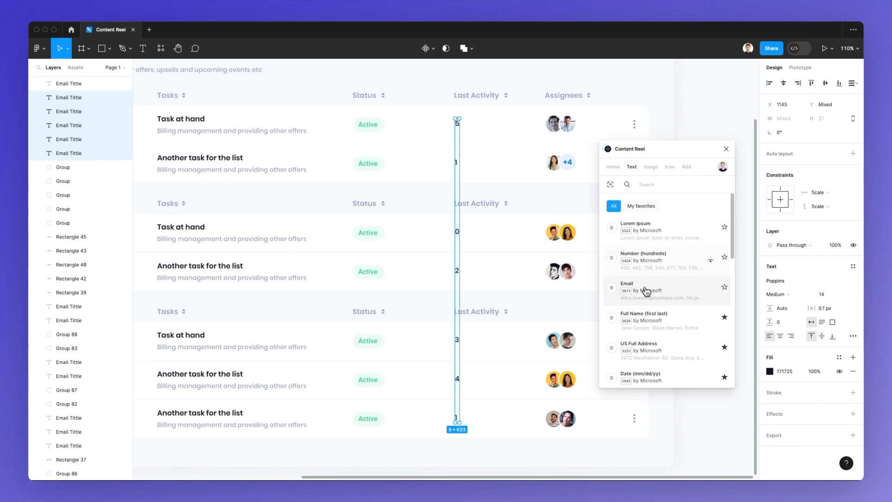
pyautogui.click(626, 290)
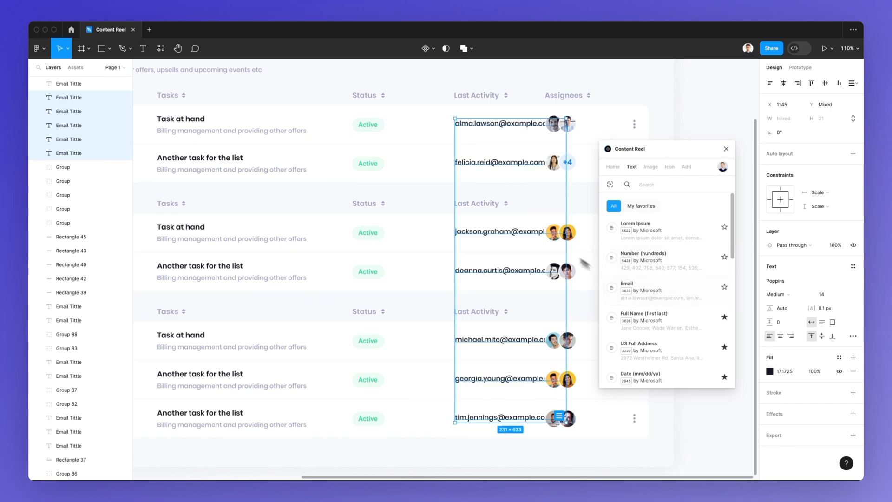
pyautogui.moveTo(508, 184)
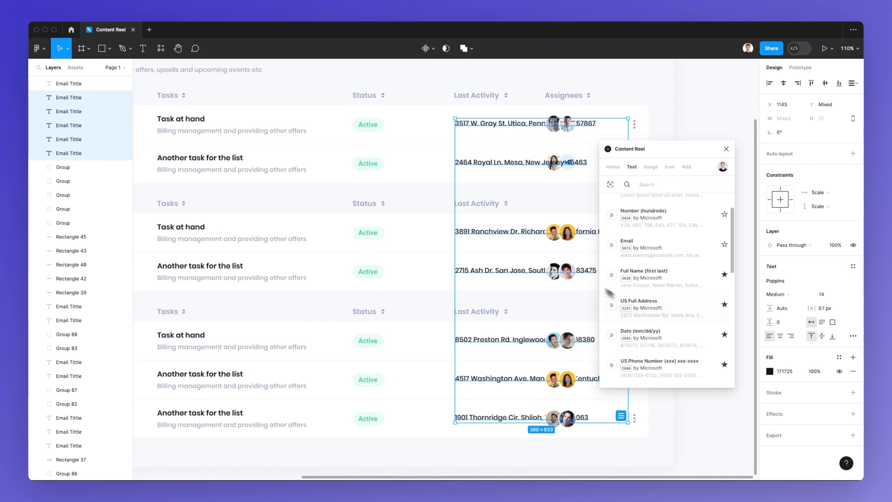
pyautogui.press('cmd+z')
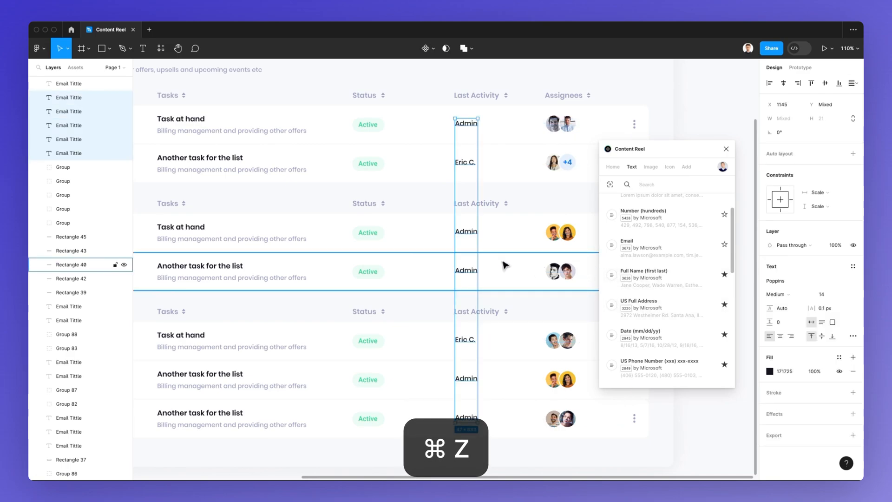
pyautogui.press('cmd+z')
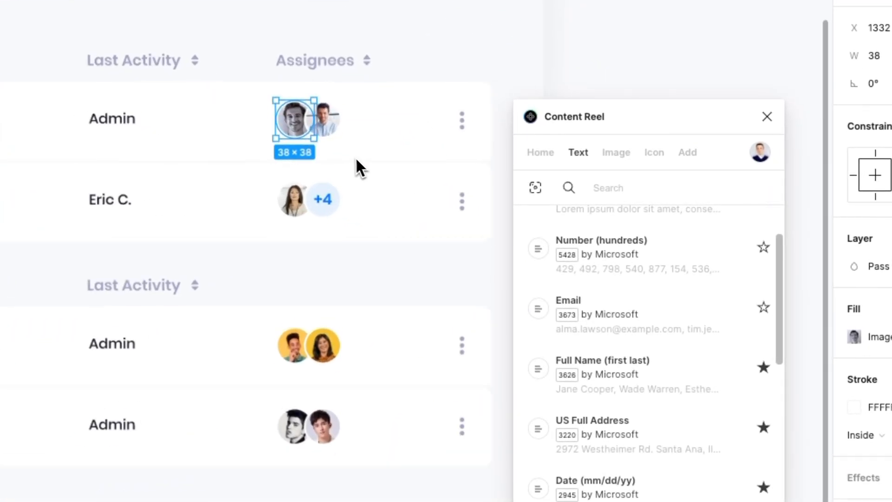
# Select the assignee avatars of the task rows to prepare for image replacement.
pyautogui.click(615, 151)
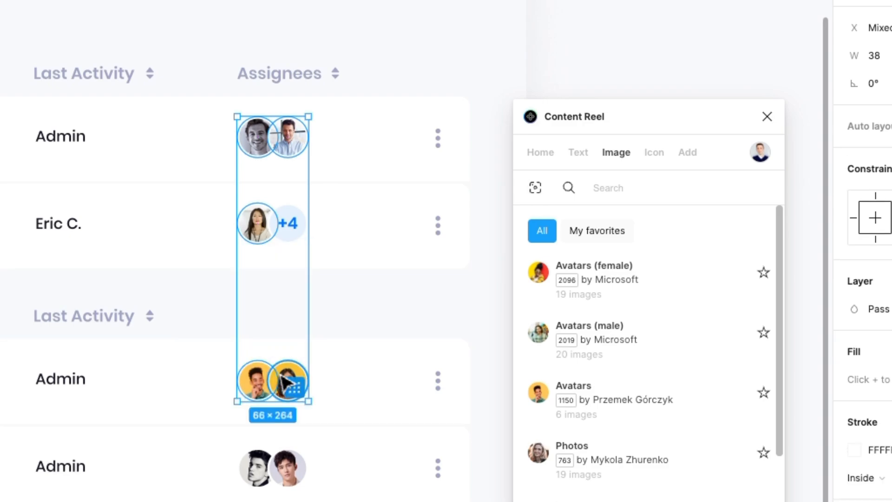
pyautogui.press('cmd+z')
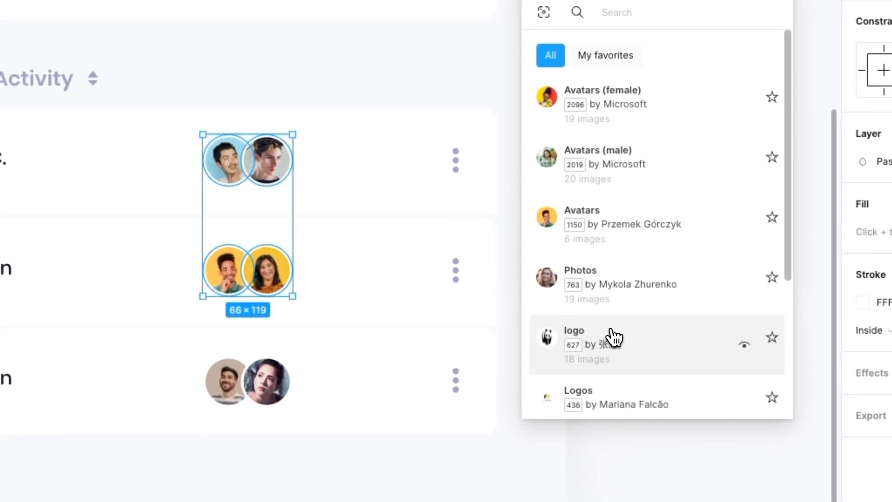
# Apply the logo collection to the selected avatars and browse its images.
pyautogui.click(574, 330)
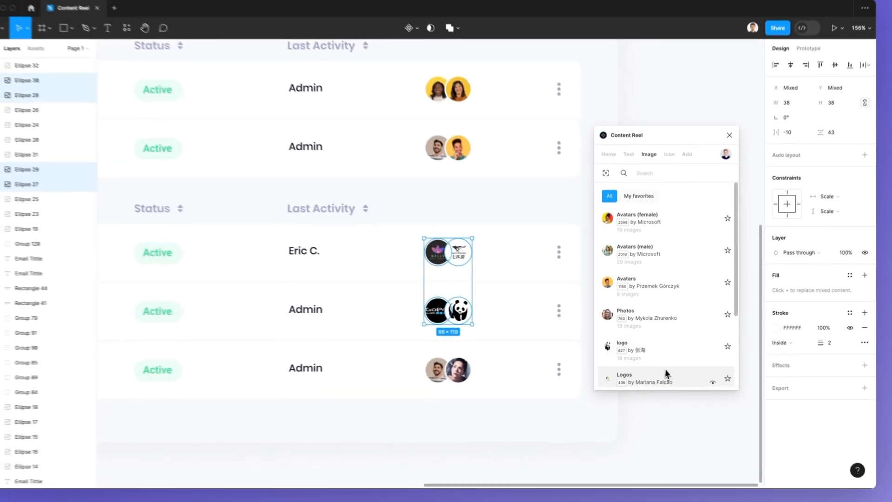
pyautogui.scroll(-3)
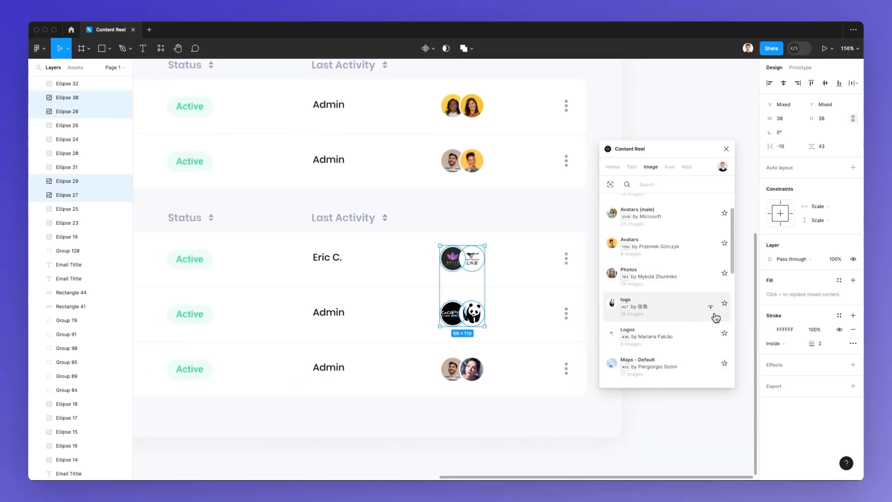
pyautogui.moveTo(697, 311)
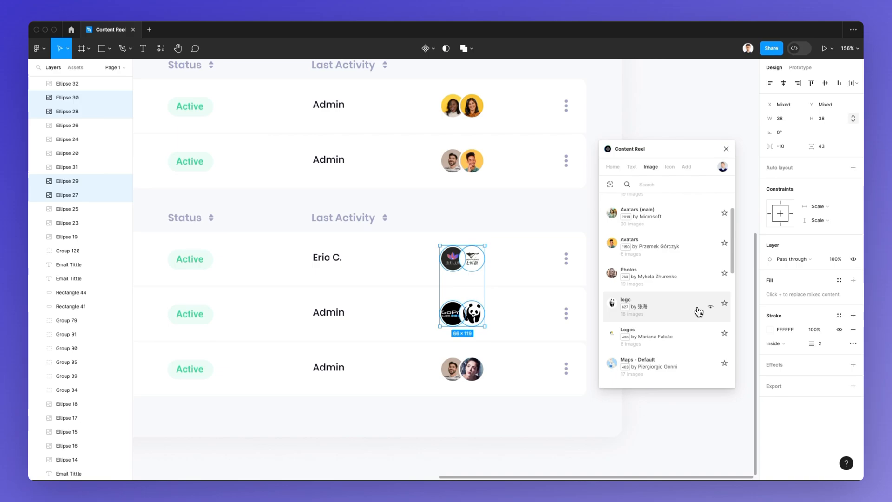
pyautogui.moveTo(711, 309)
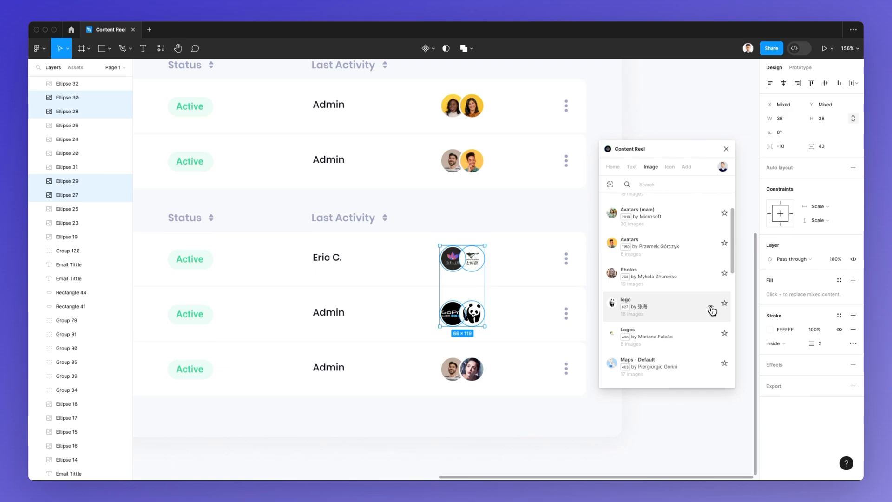
pyautogui.click(666, 307)
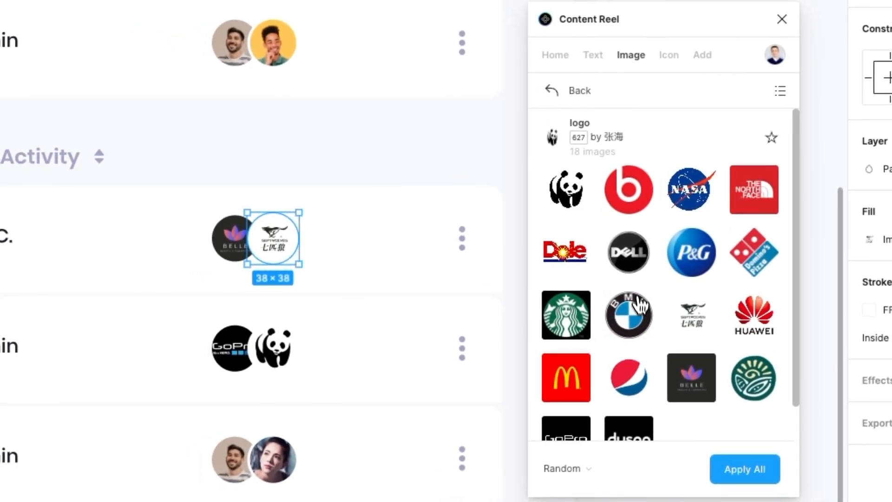
pyautogui.moveTo(629, 315)
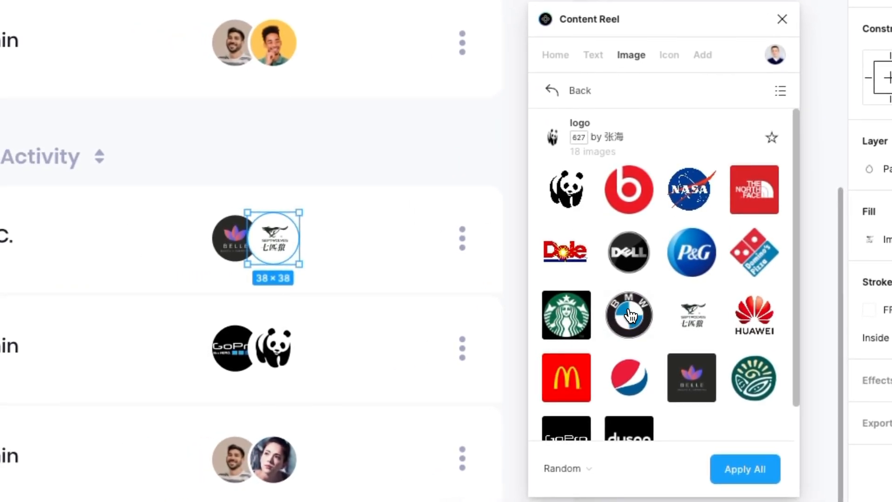
# Set individual circles to BMW, Starbucks and P&G logos, then return to the collections list.
pyautogui.click(628, 315)
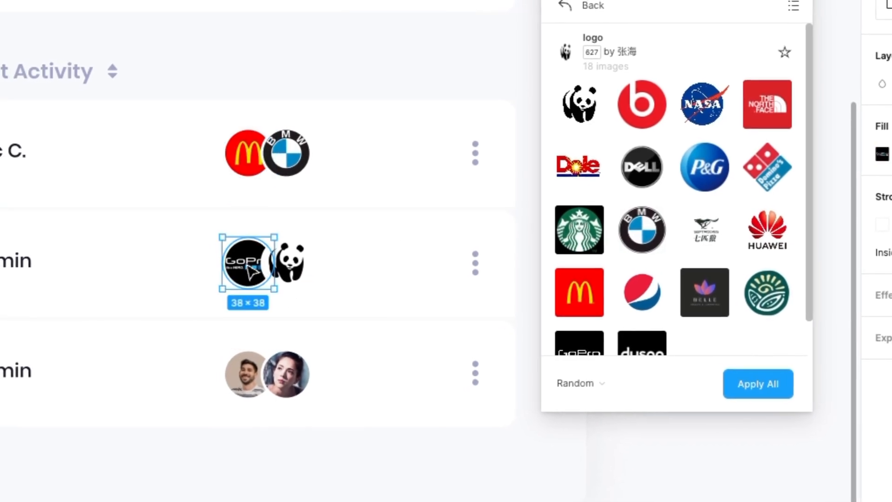
pyautogui.click(579, 230)
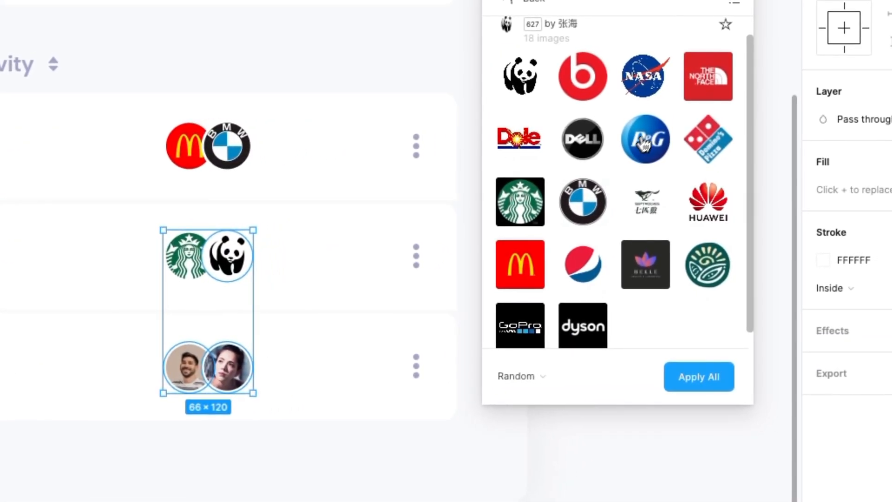
pyautogui.click(645, 138)
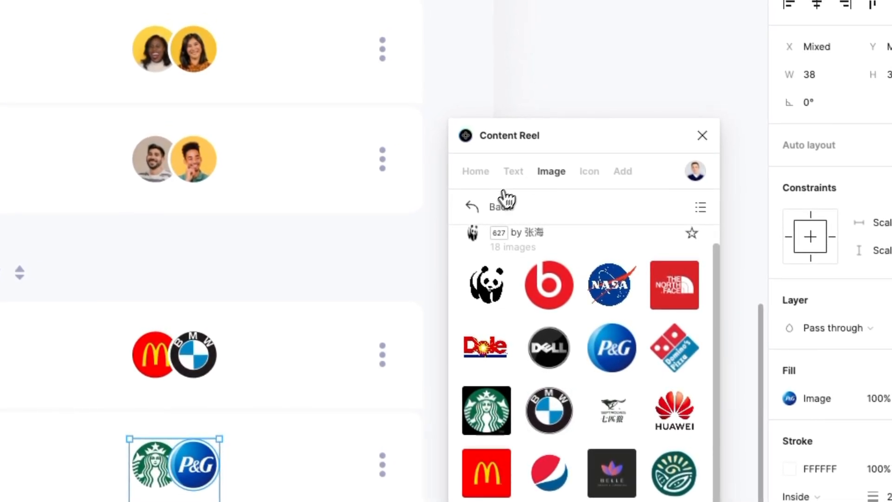
pyautogui.click(489, 206)
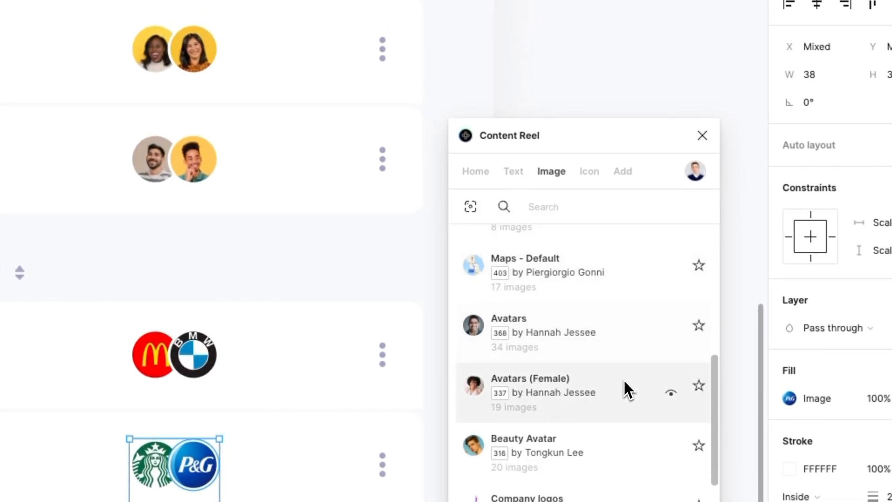
pyautogui.scroll(-3)
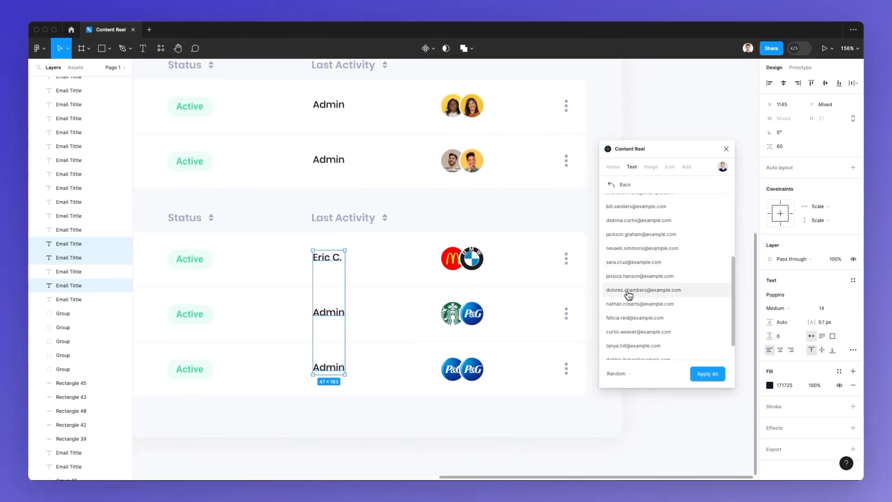
pyautogui.click(633, 262)
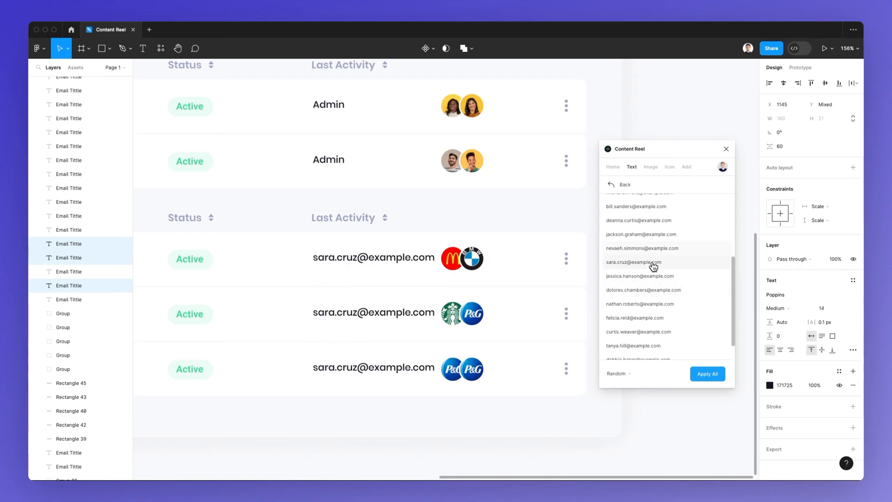
pyautogui.scroll(-3)
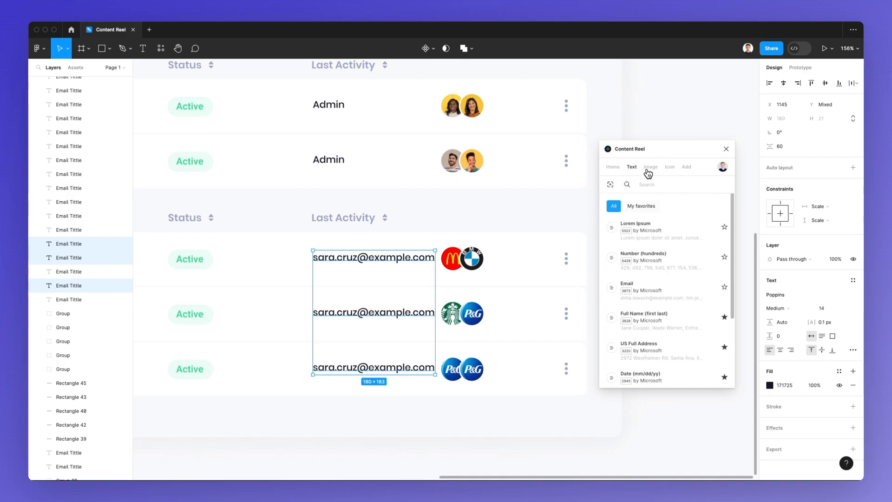
pyautogui.click(651, 167)
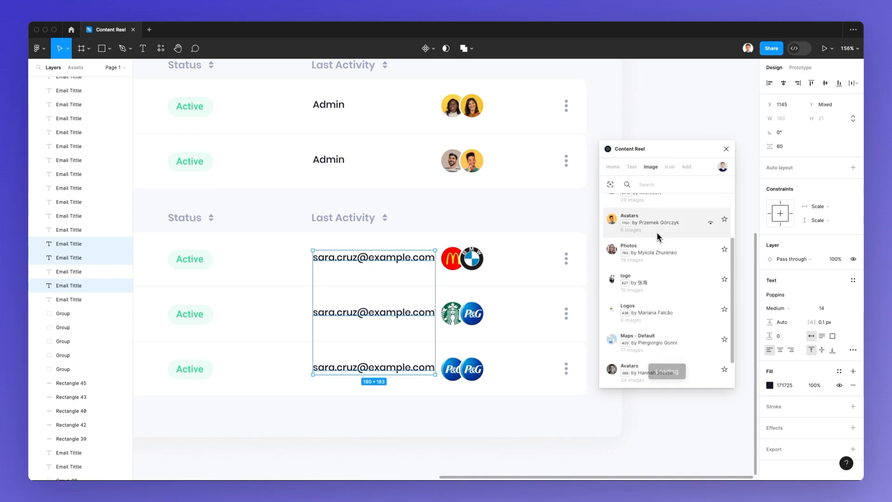
pyautogui.scroll(-3)
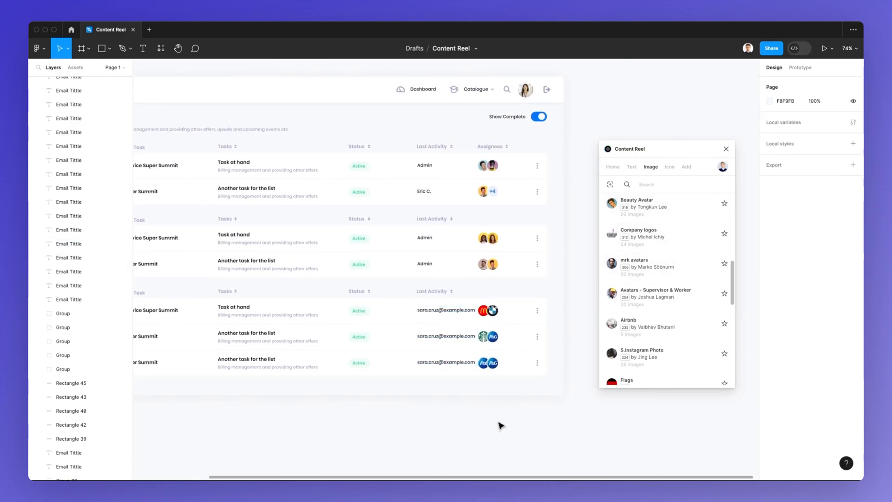
pyautogui.moveTo(671, 173)
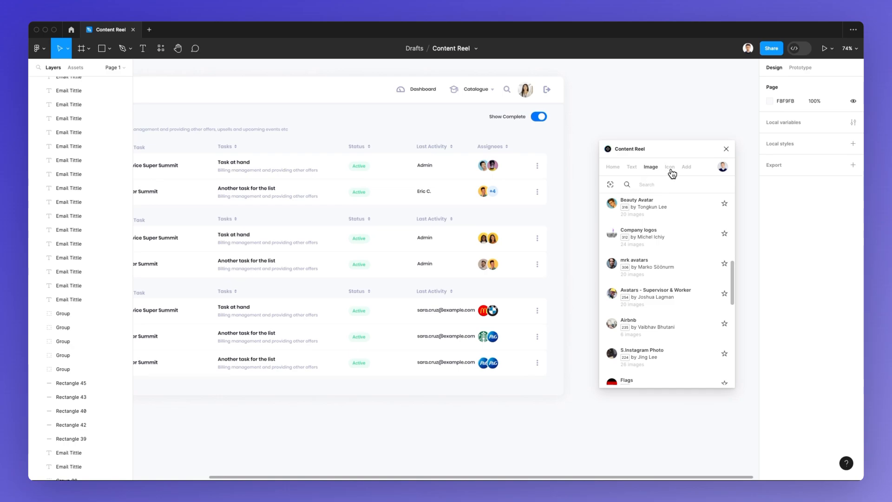
pyautogui.moveTo(684, 169)
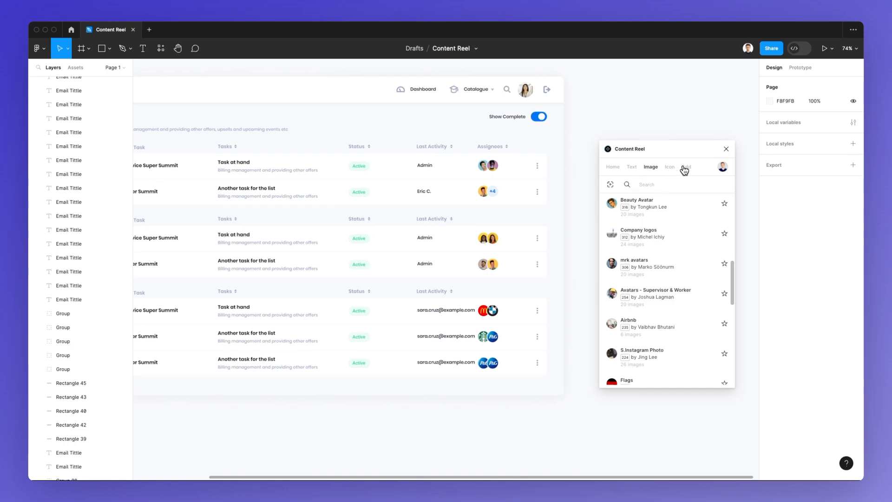
# Browse the Fluent Icons - Regular collection, then go to the Add section for custom content.
pyautogui.click(670, 166)
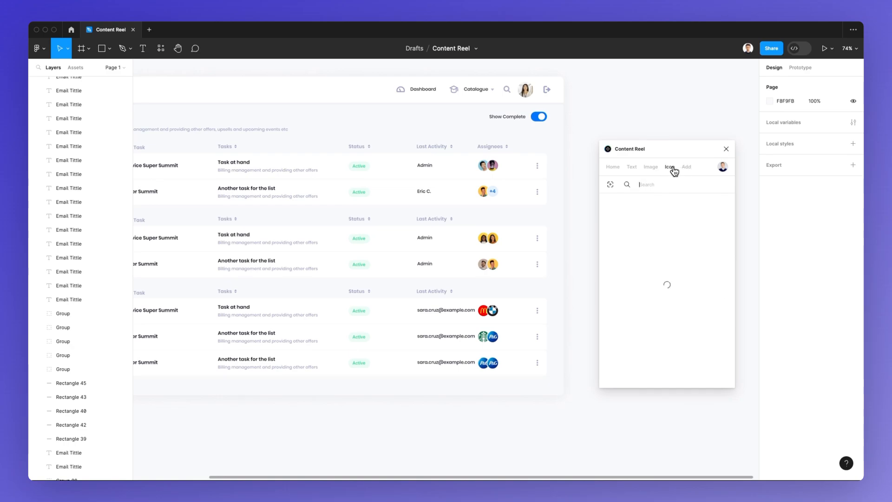
pyautogui.click(670, 167)
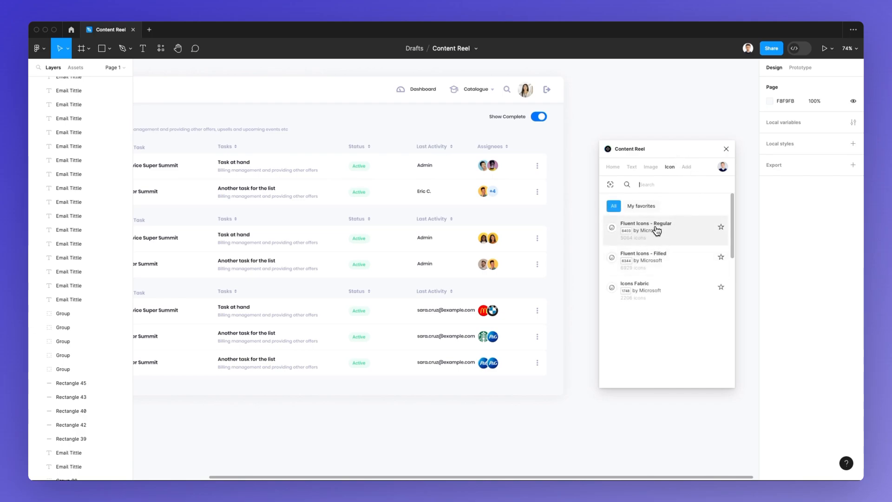
pyautogui.click(646, 226)
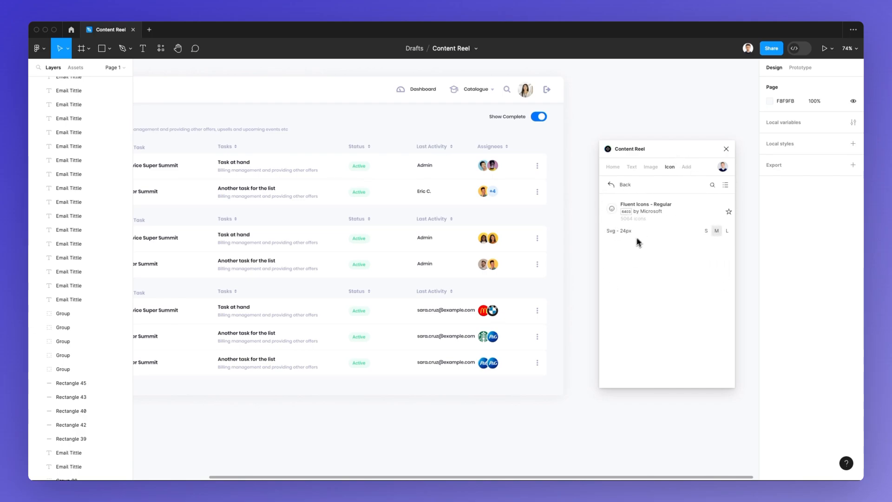
pyautogui.click(619, 184)
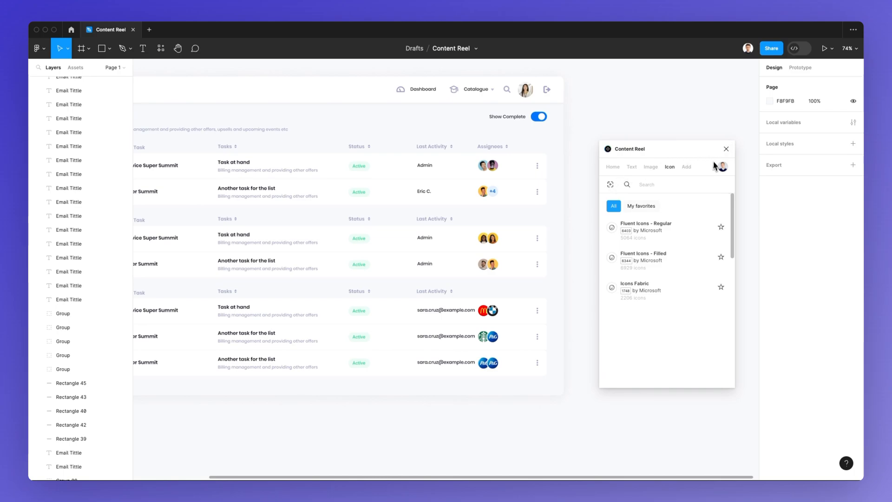
pyautogui.moveTo(685, 172)
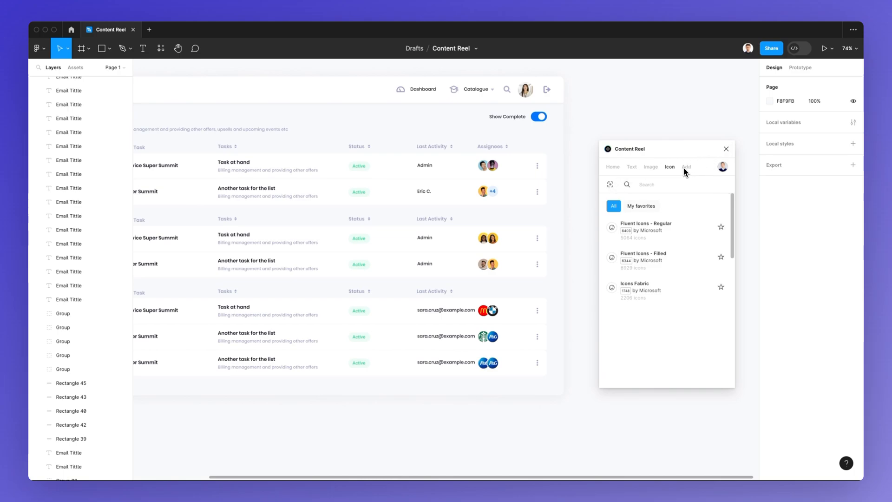
pyautogui.moveTo(573, 197)
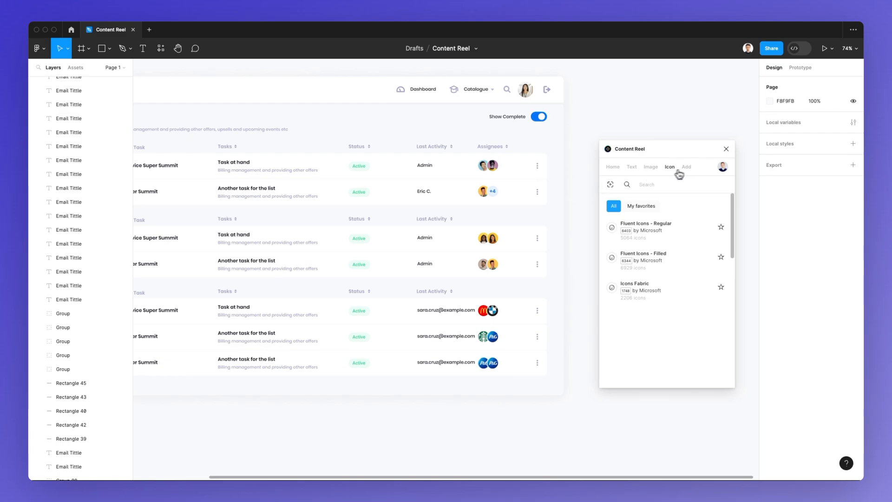
pyautogui.moveTo(689, 171)
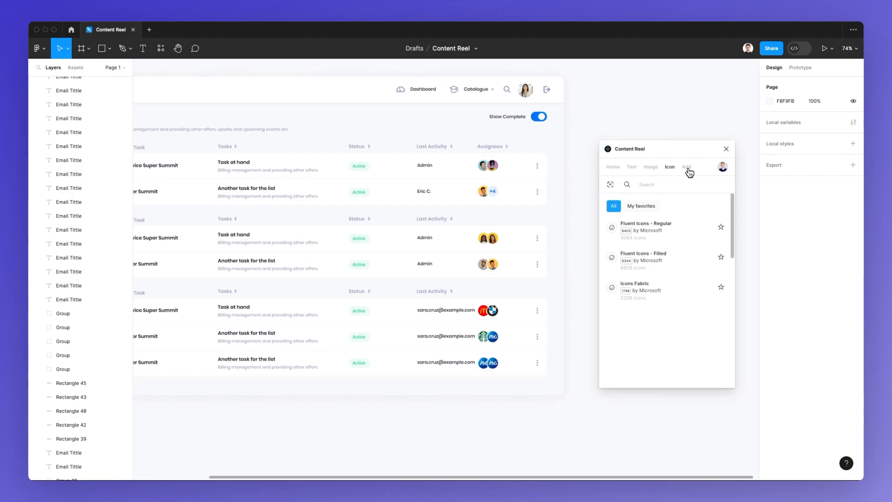
pyautogui.click(687, 166)
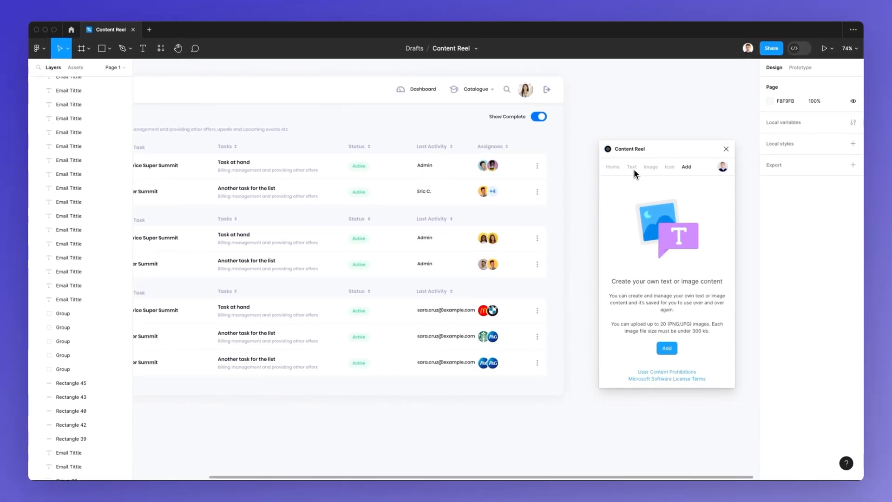
pyautogui.moveTo(667, 350)
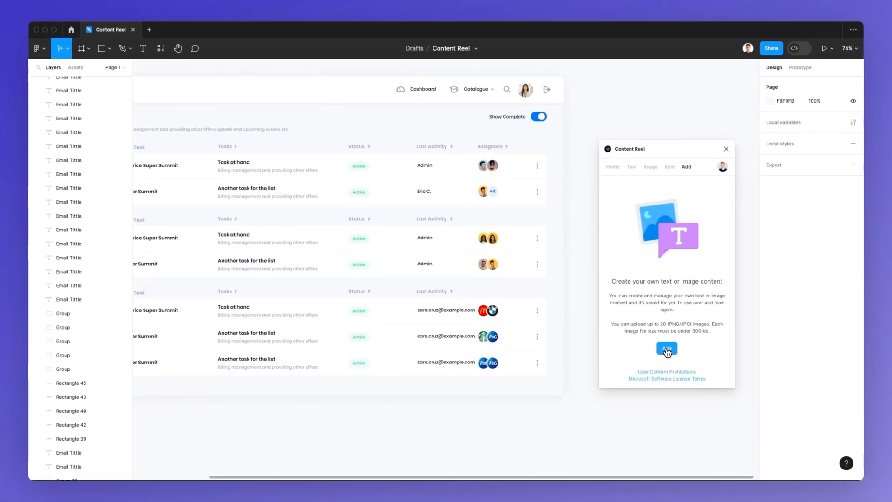
# Start a new text-based content set titled 'My Countries'.
pyautogui.click(666, 349)
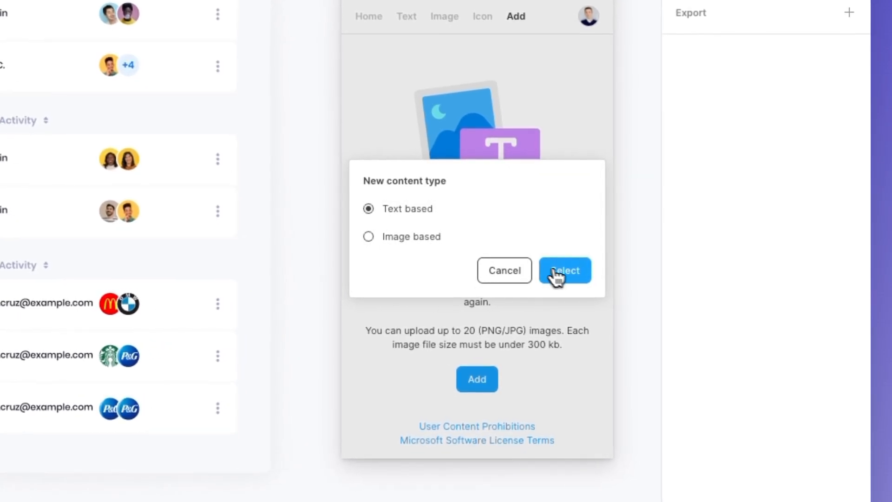
pyautogui.click(564, 270)
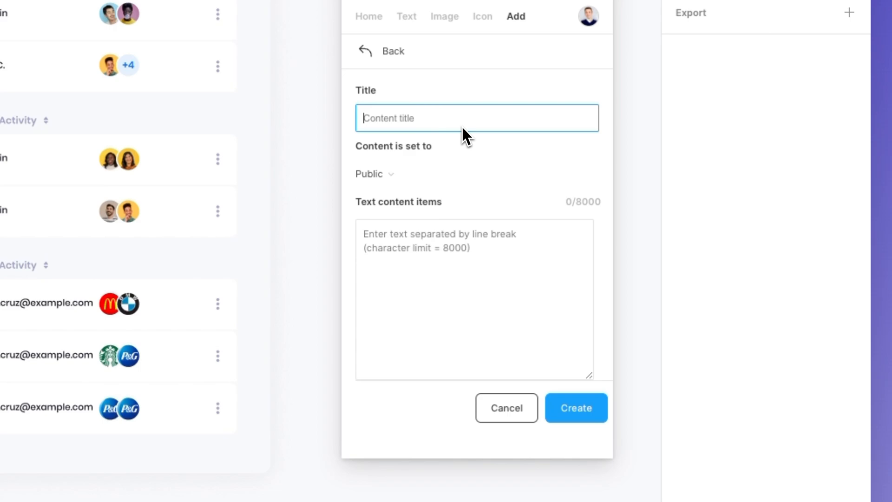
pyautogui.write('Countr')
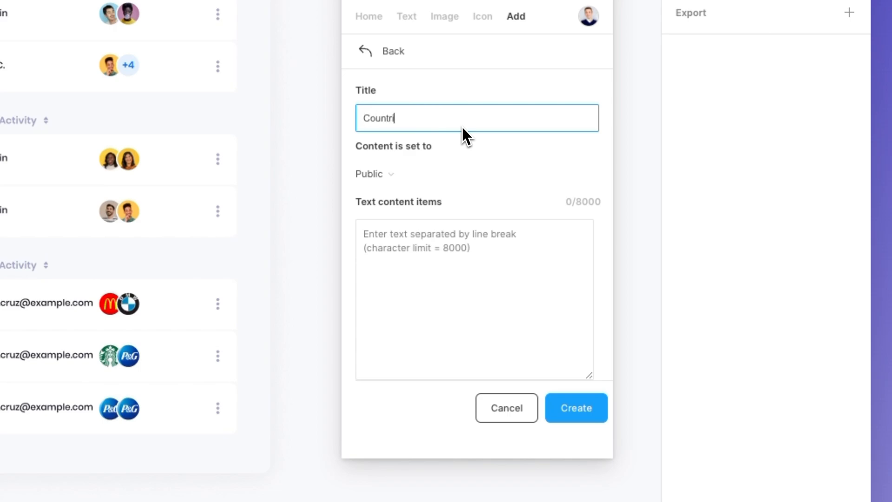
pyautogui.write('MCountries')
pyautogui.click(474, 299)
pyautogui.write('P')
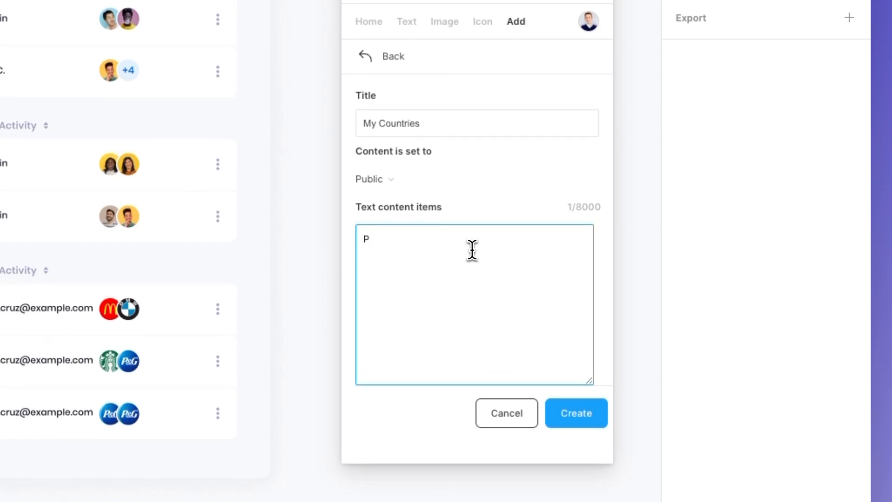
# Enter Portugal, United States and Italy on separate lines and create the list as public.
pyautogui.write('ortugal')
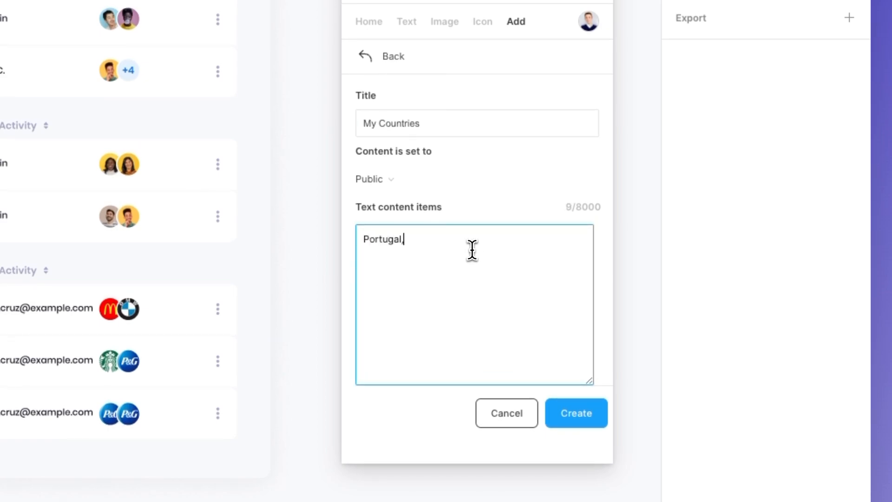
pyautogui.write(', United St')
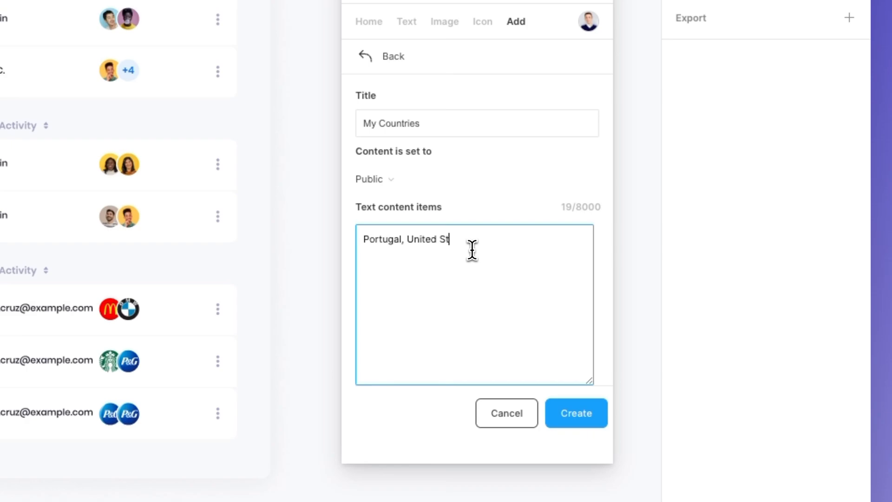
pyautogui.write('ates,')
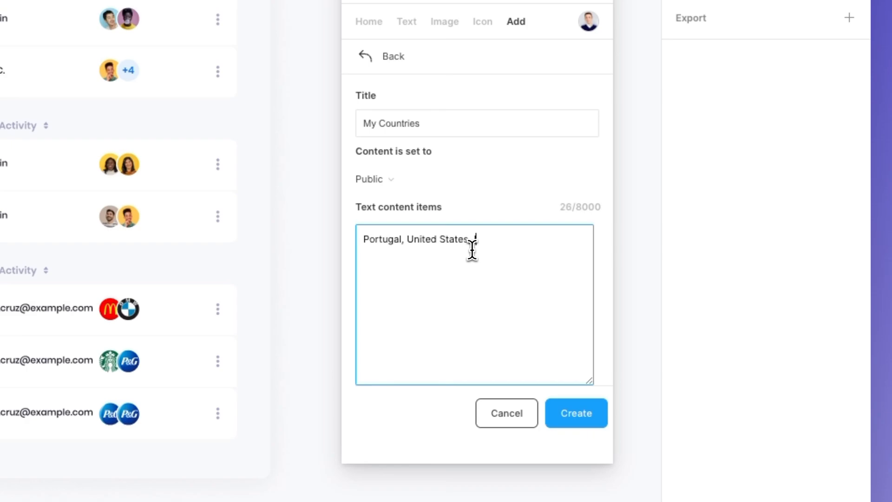
pyautogui.write('Italy')
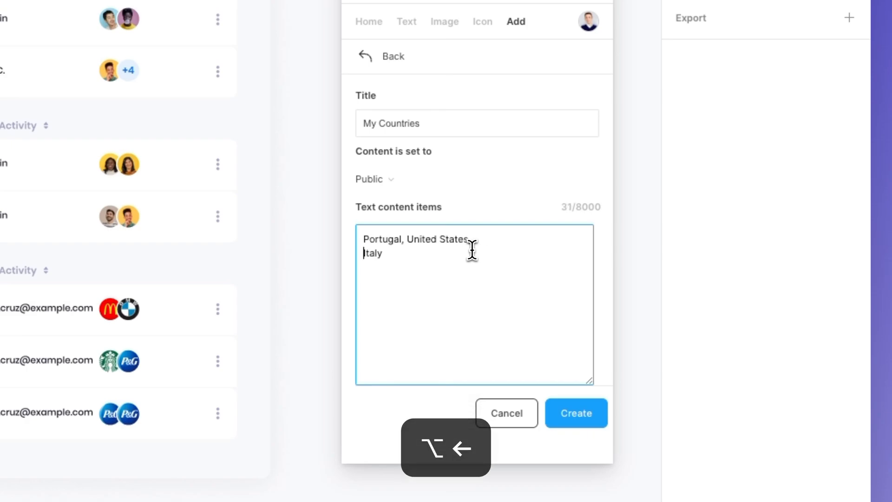
pyautogui.press('alt+Right')
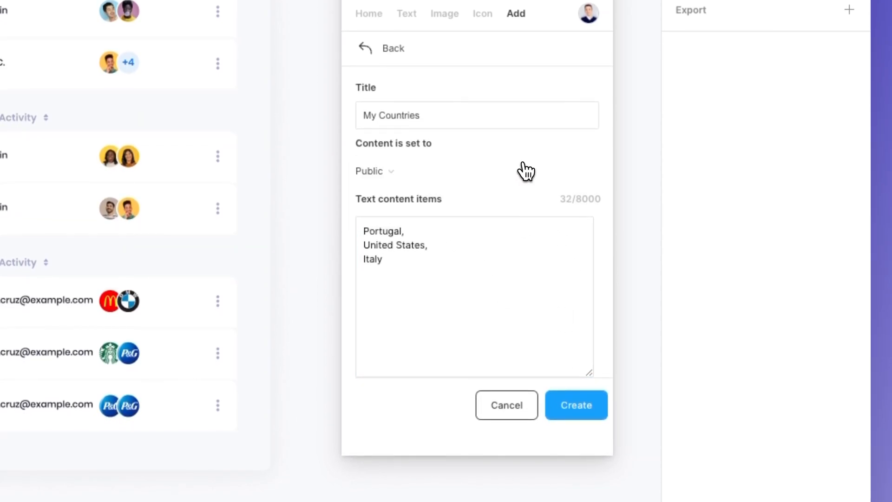
pyautogui.click(575, 404)
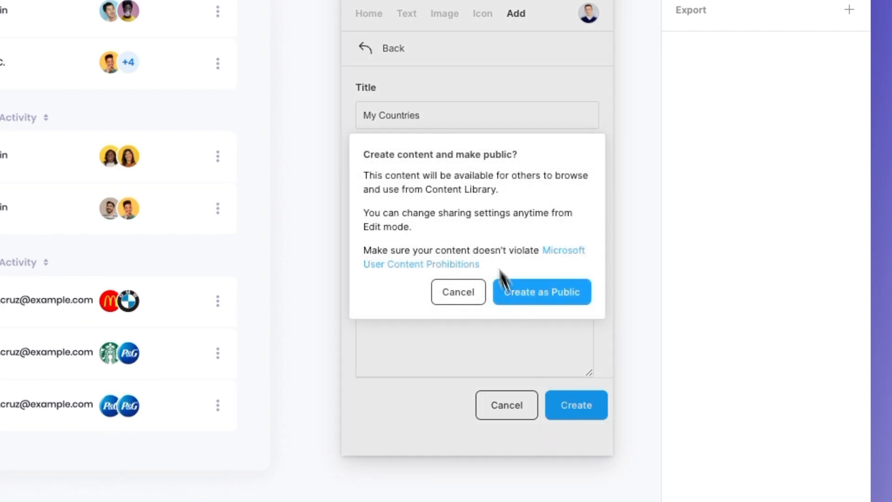
pyautogui.click(540, 291)
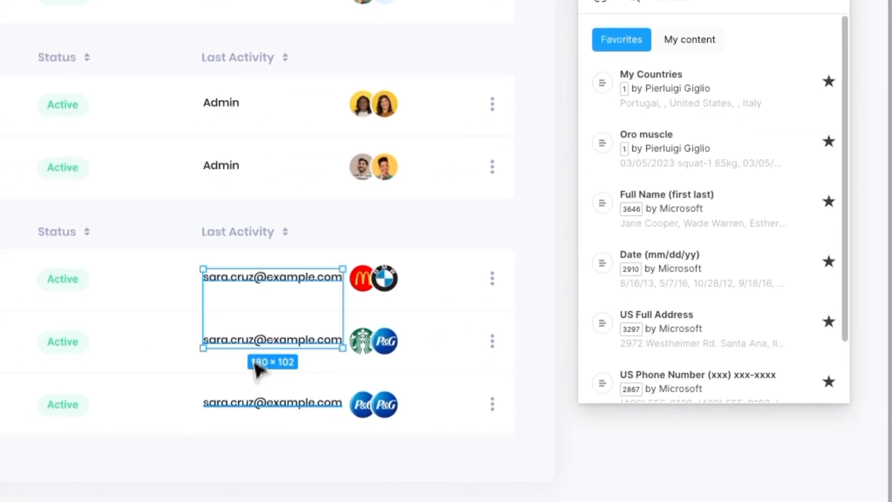
# Fill the selected email cells with Italy, United States and Portugal from My Countries and view its items.
pyautogui.click(648, 88)
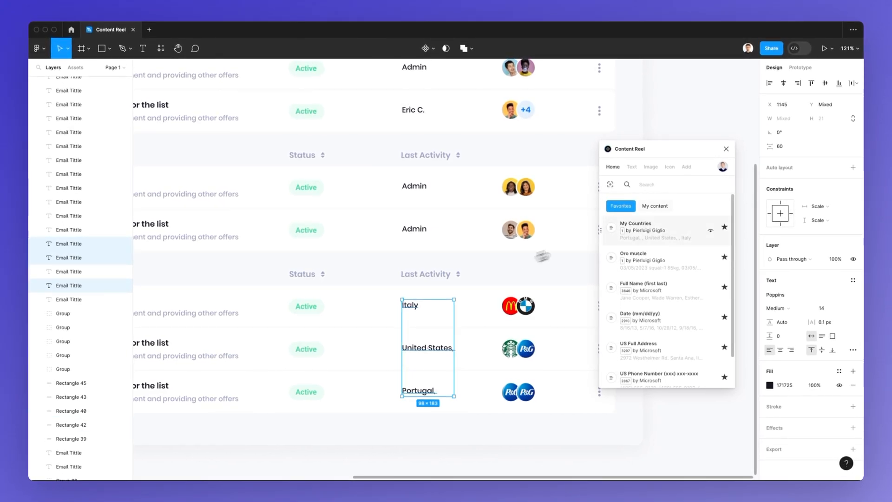
pyautogui.click(643, 231)
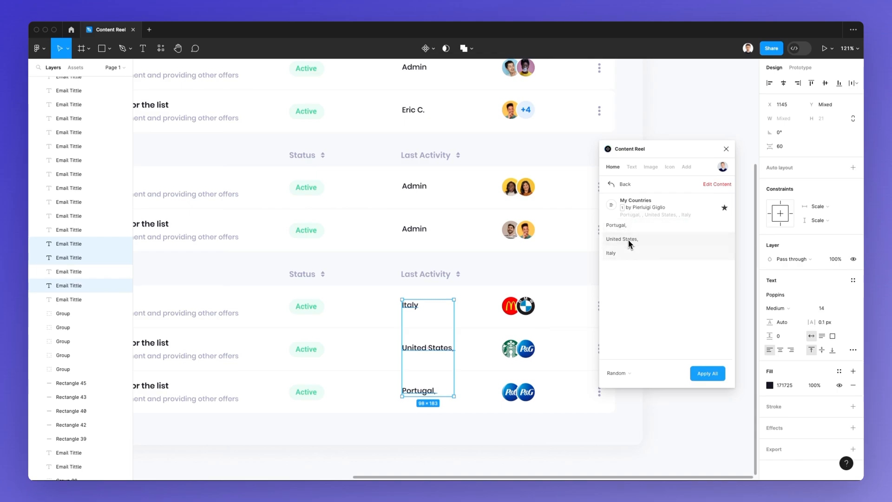
pyautogui.moveTo(725, 192)
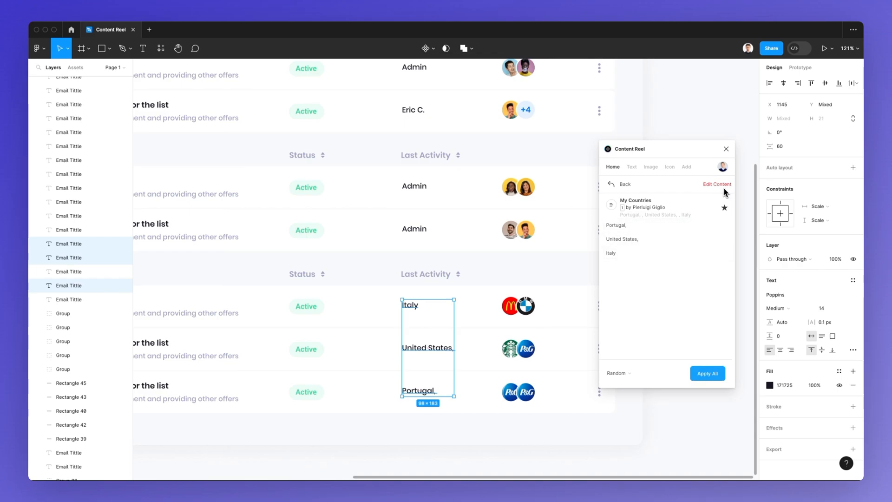
pyautogui.moveTo(632, 198)
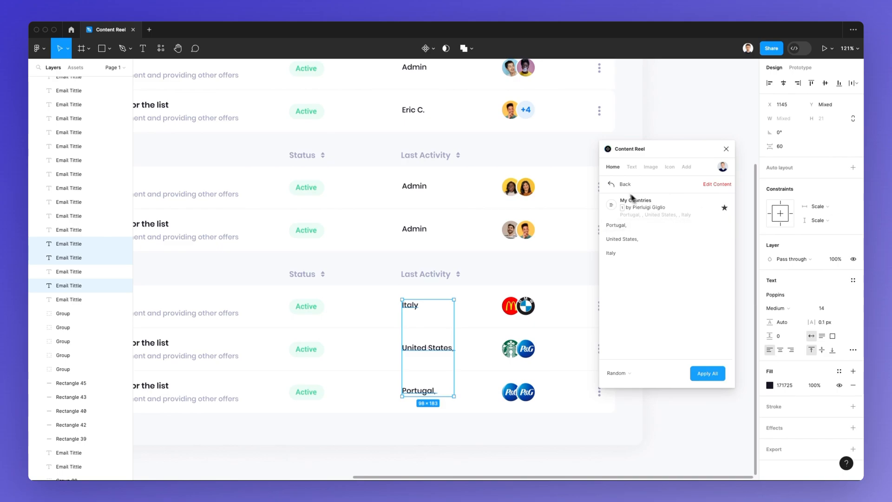
pyautogui.moveTo(636, 186)
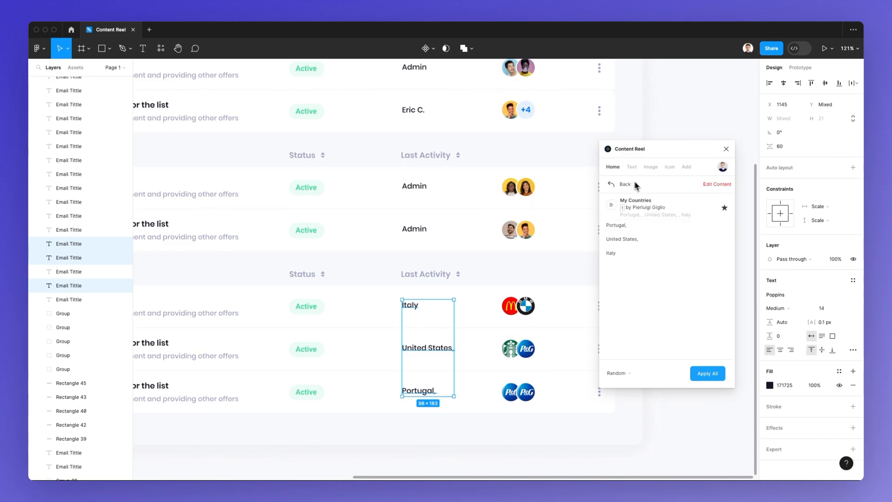
pyautogui.moveTo(641, 197)
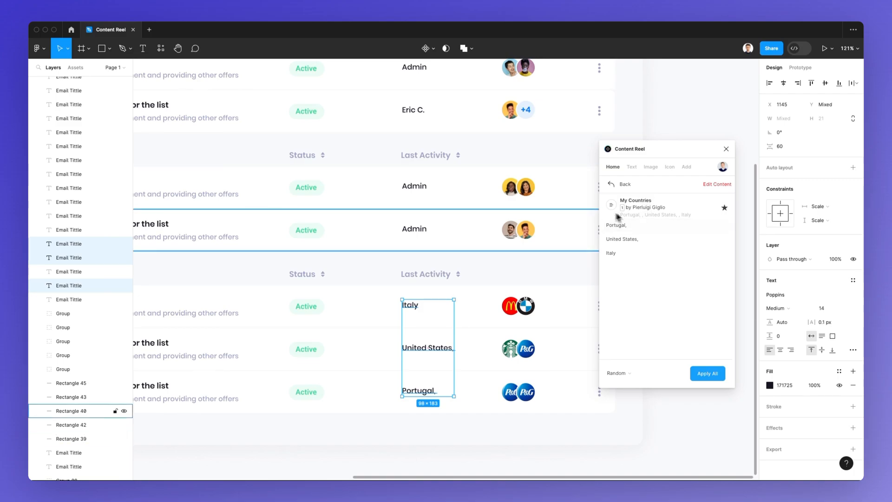
pyautogui.scroll(-3)
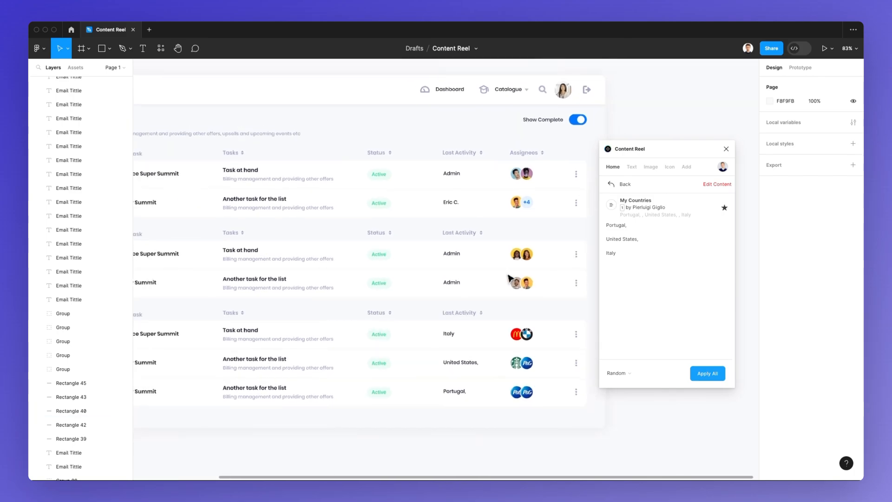
pyautogui.scroll(-3)
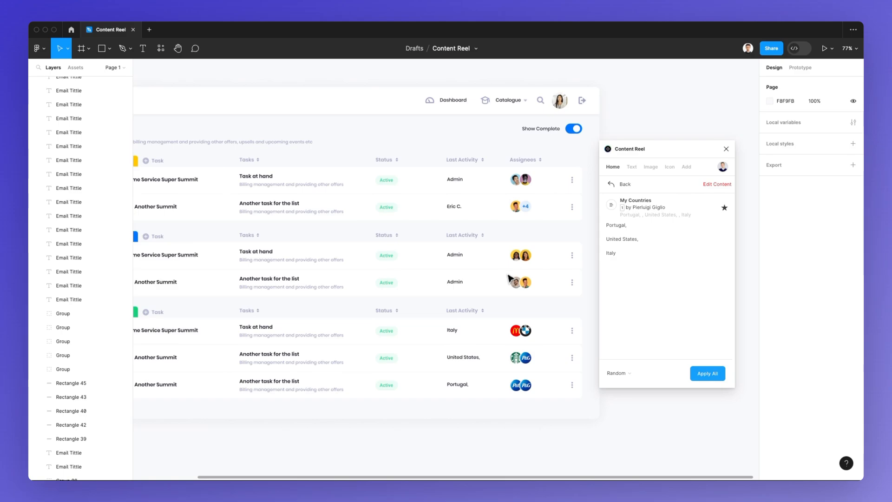
pyautogui.moveTo(149, 307)
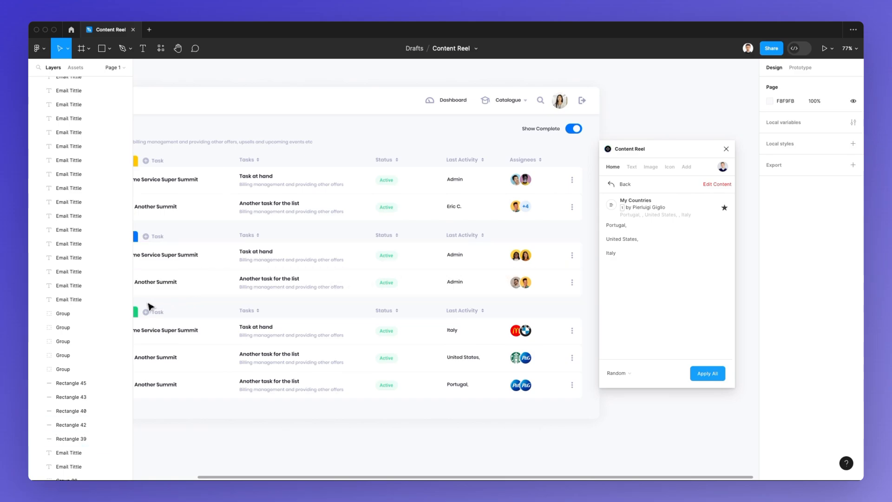